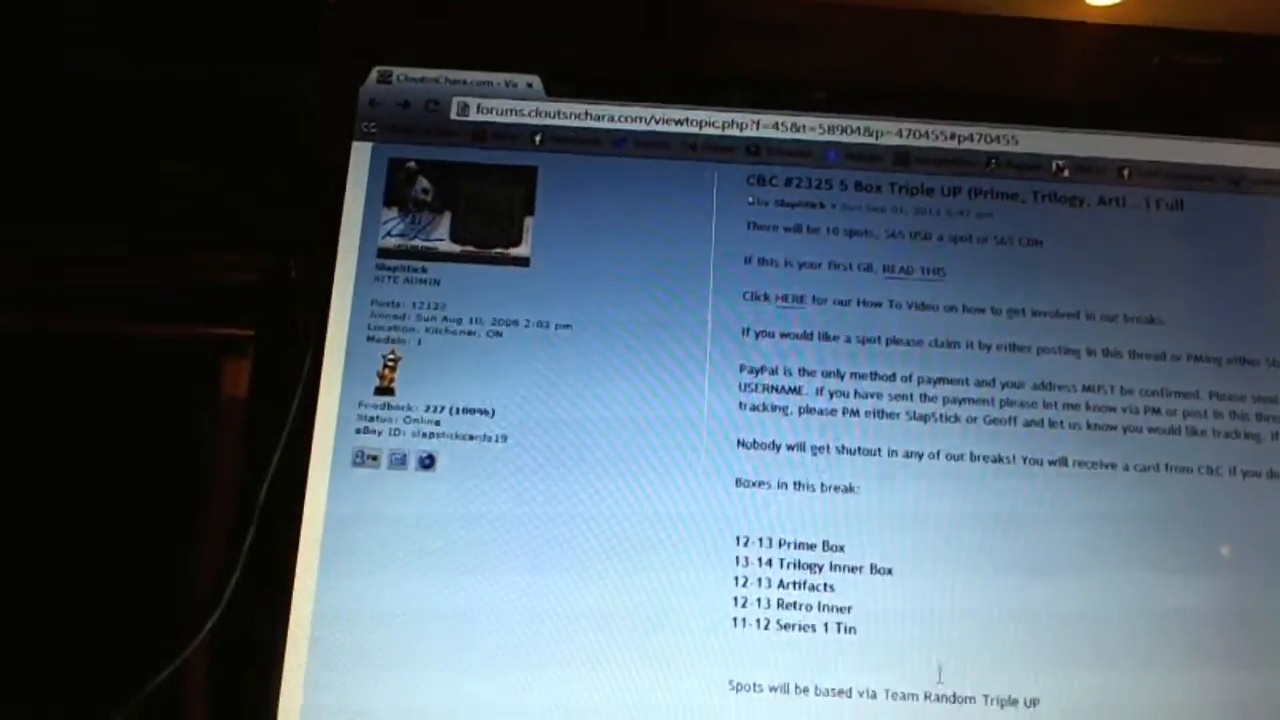
pyautogui.scroll(-3)
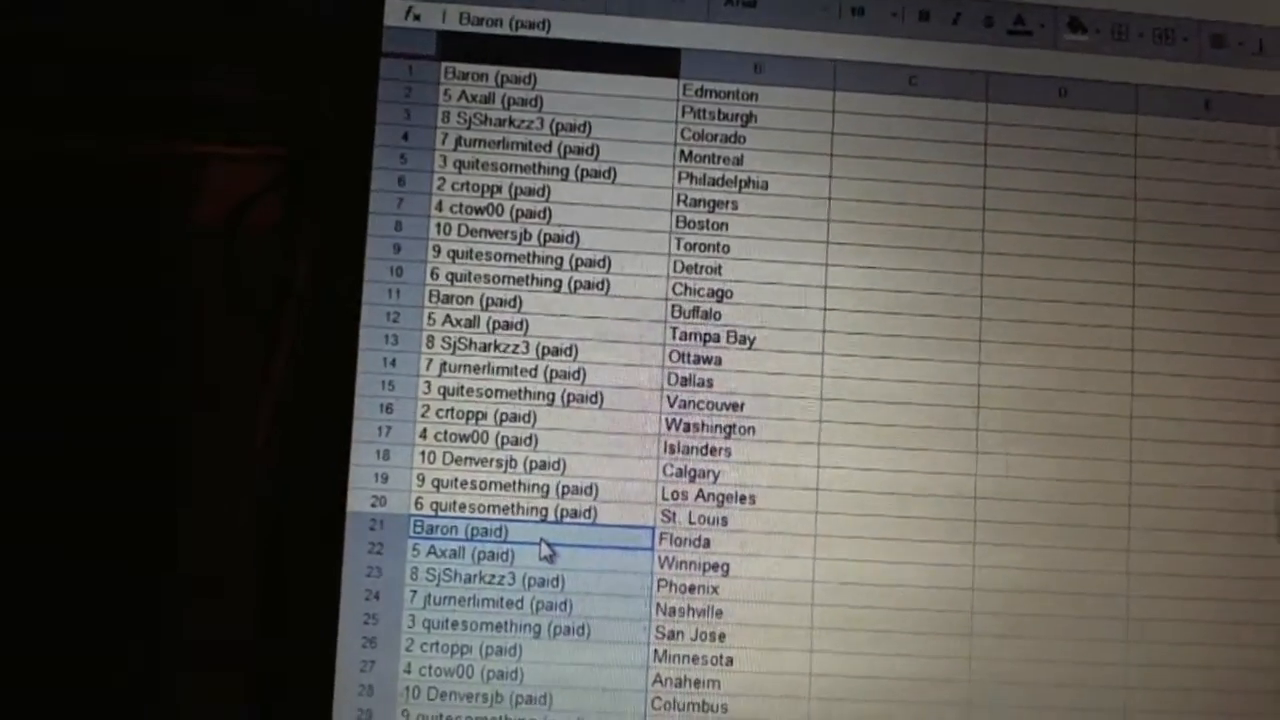
pyautogui.scroll(-3)
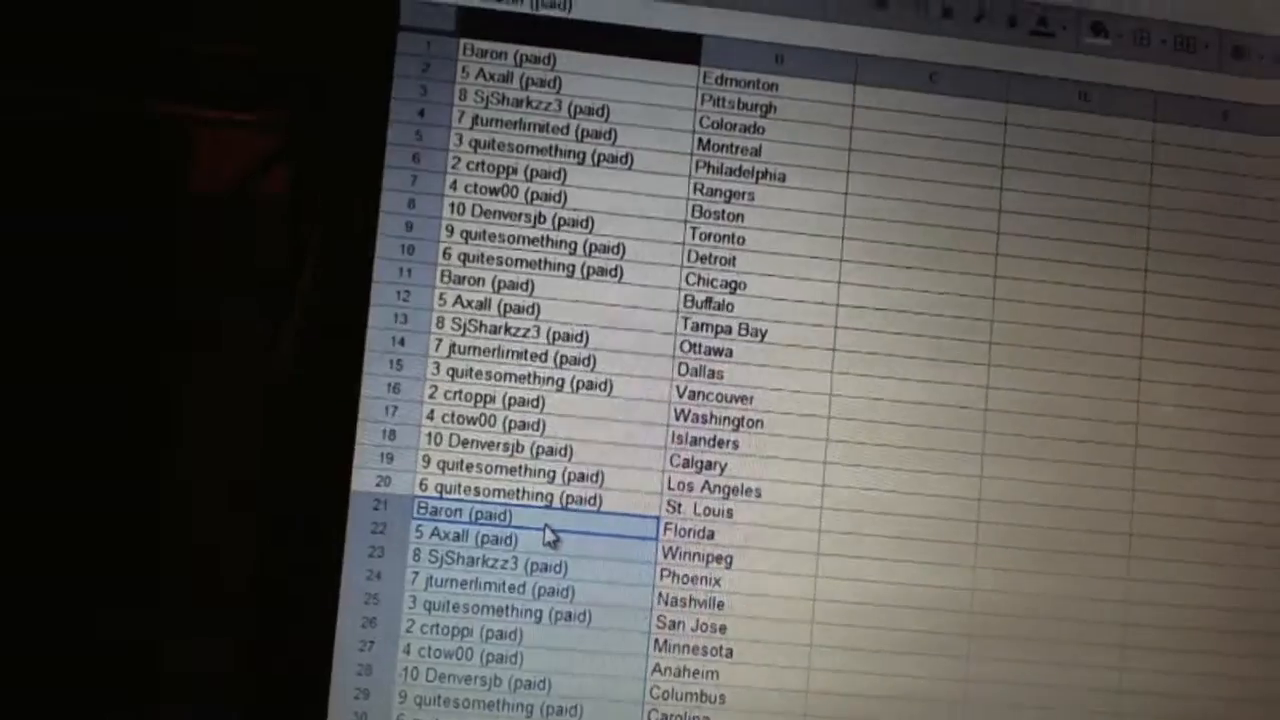
pyautogui.scroll(-3)
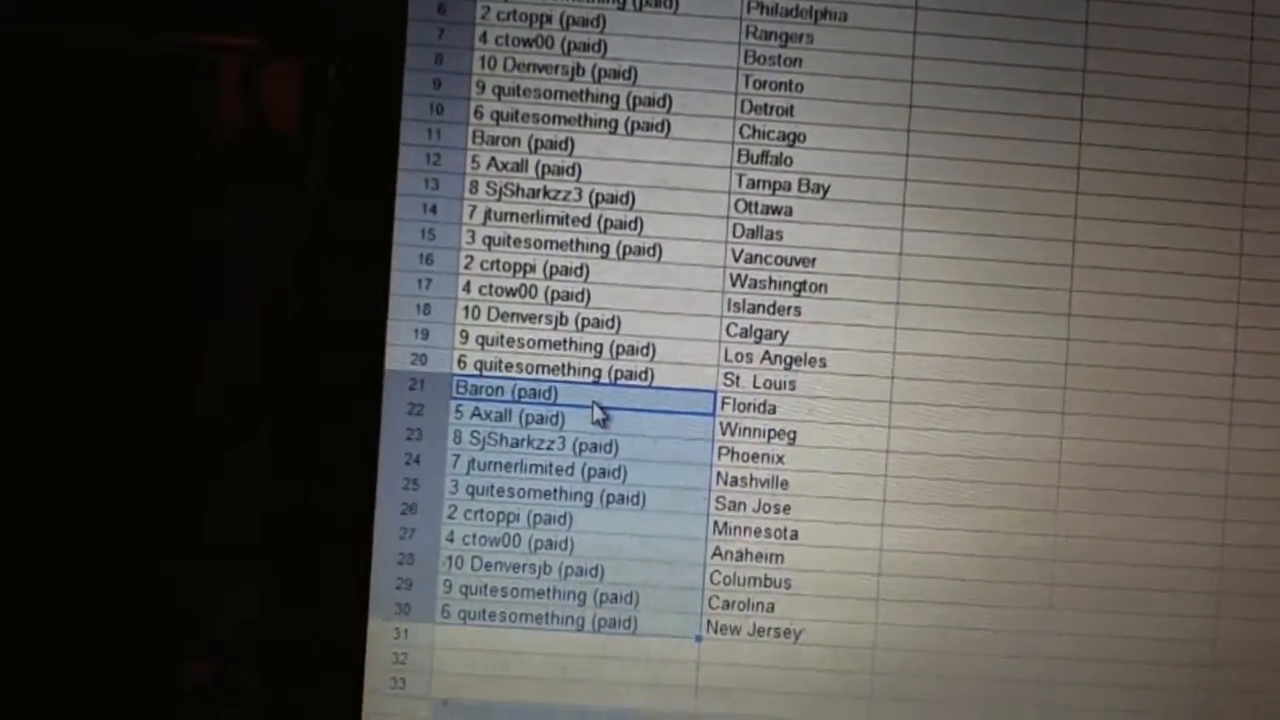
pyautogui.scroll(3)
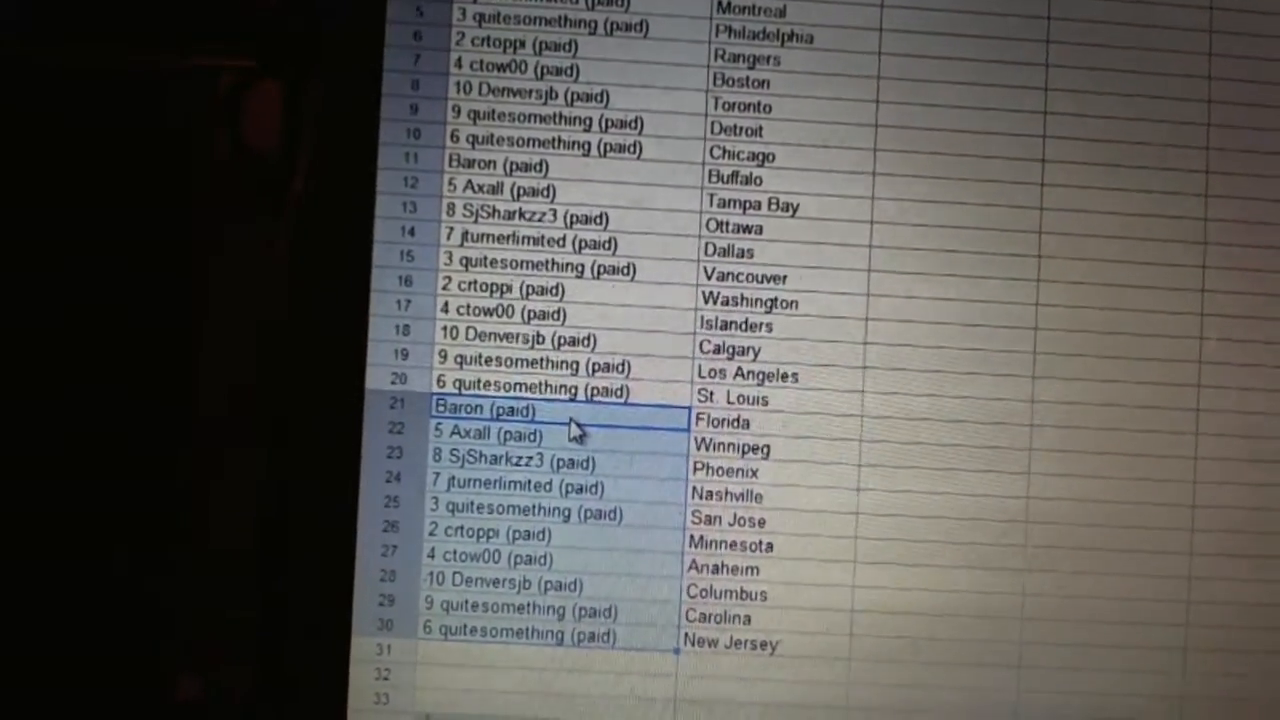